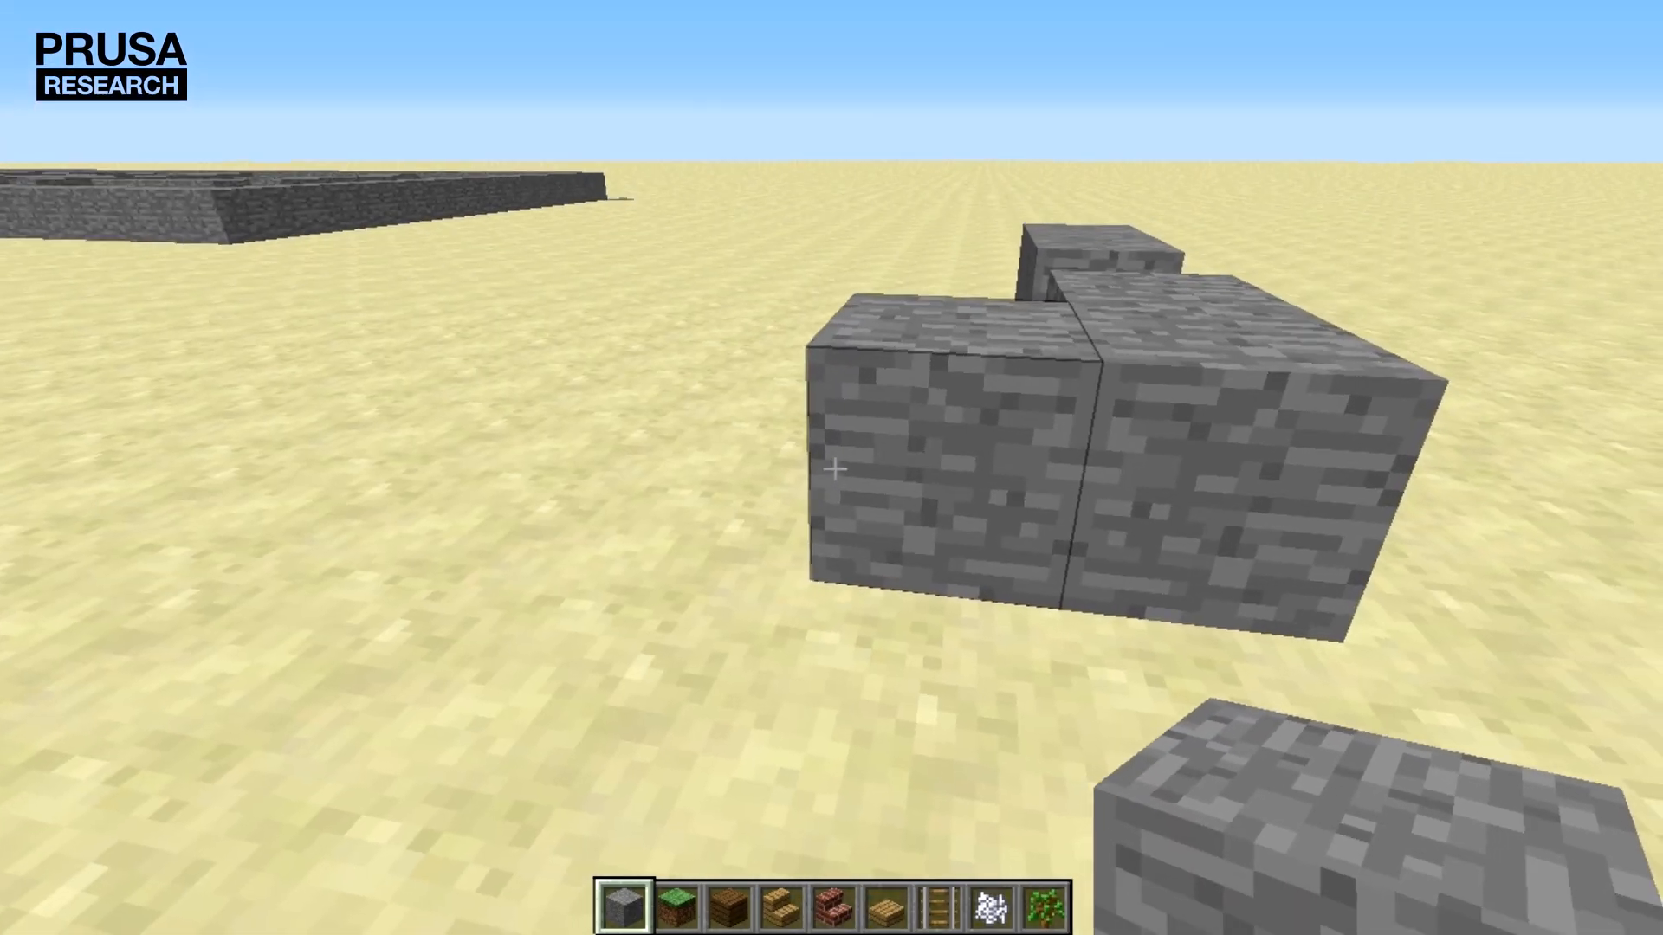
mouse_move(832, 468)
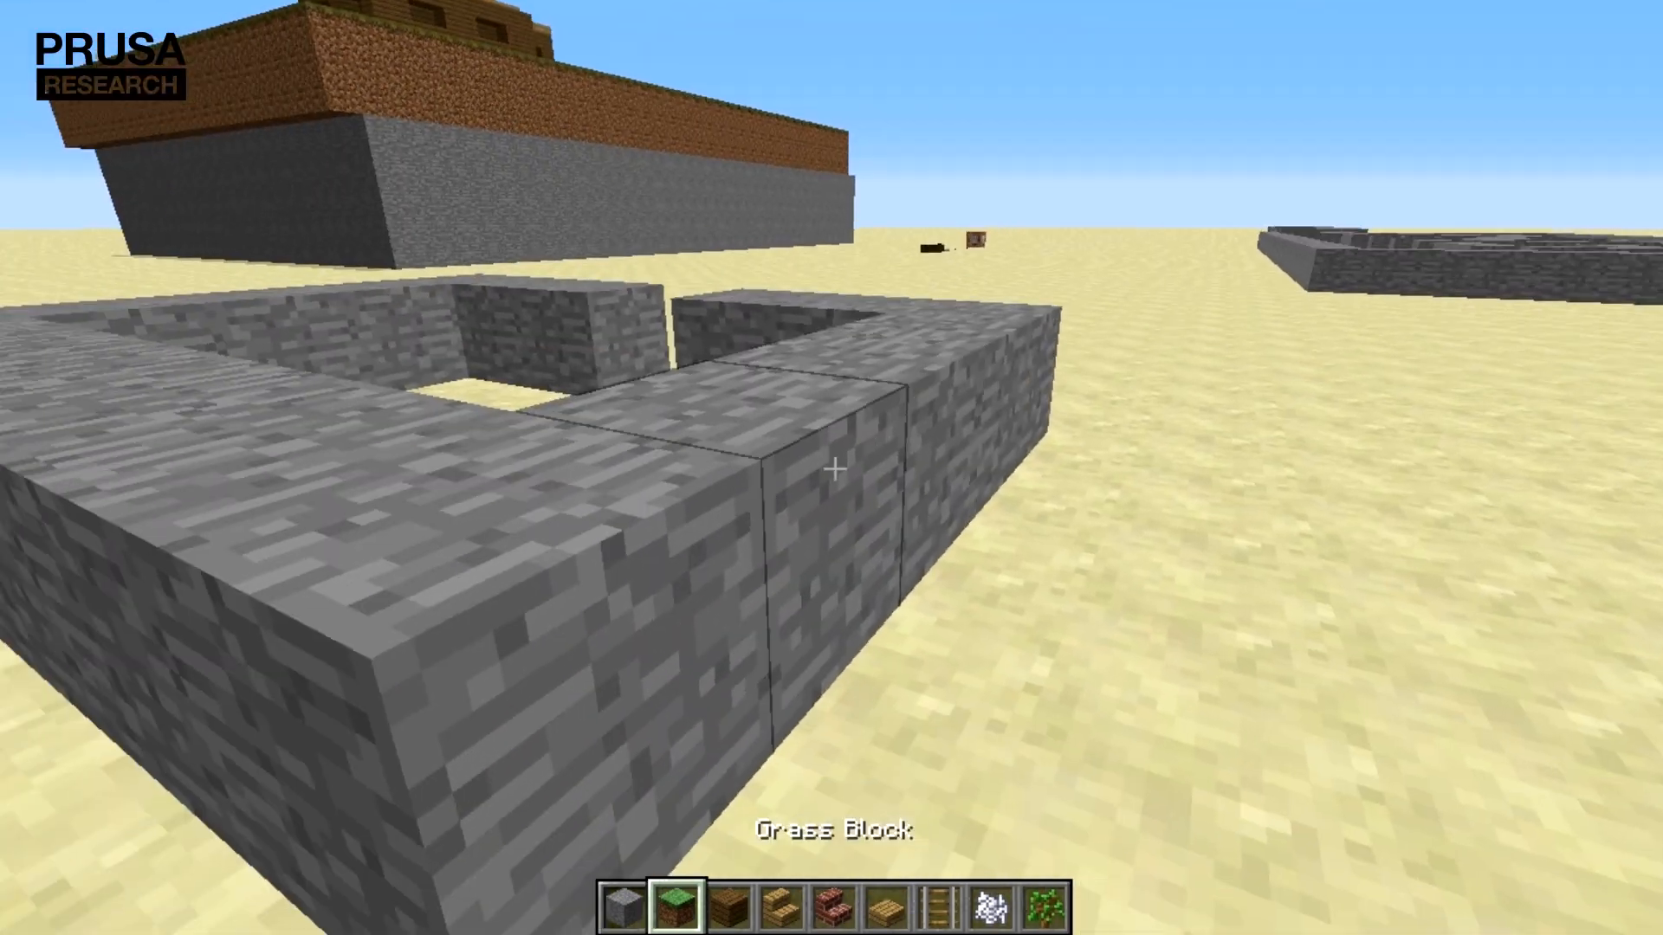
Bring up the creative block inventory after laying the stone foundation ring.
key(e)
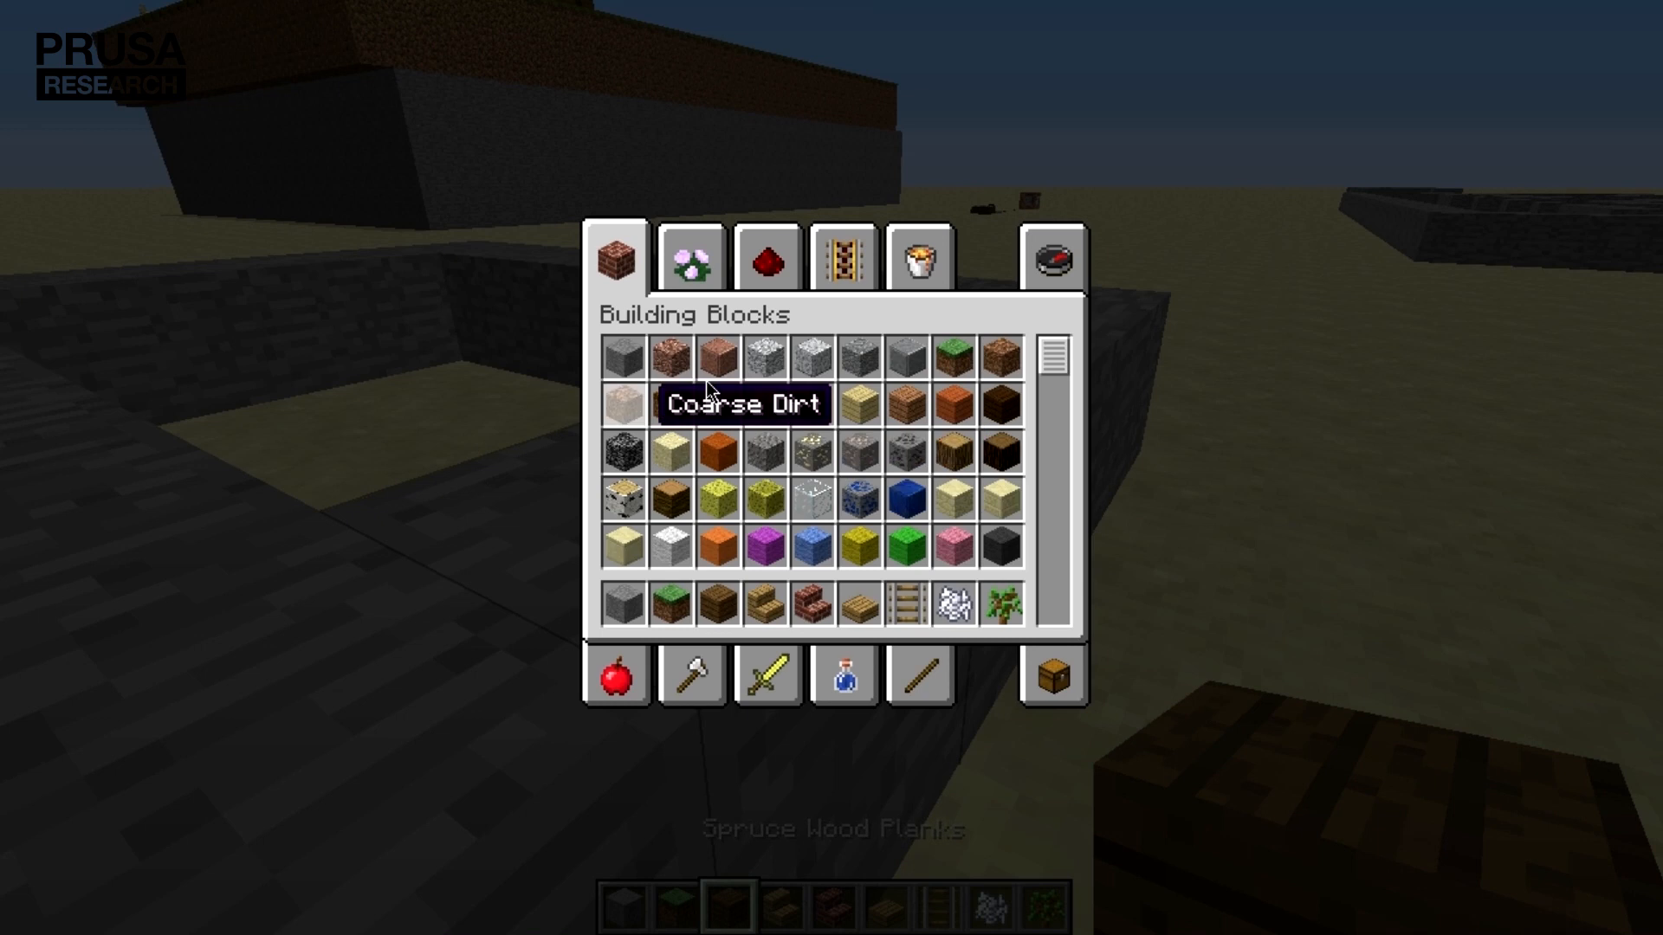
Leave the inventory and begin stacking spruce planks on the stone foundation.
key(Escape)
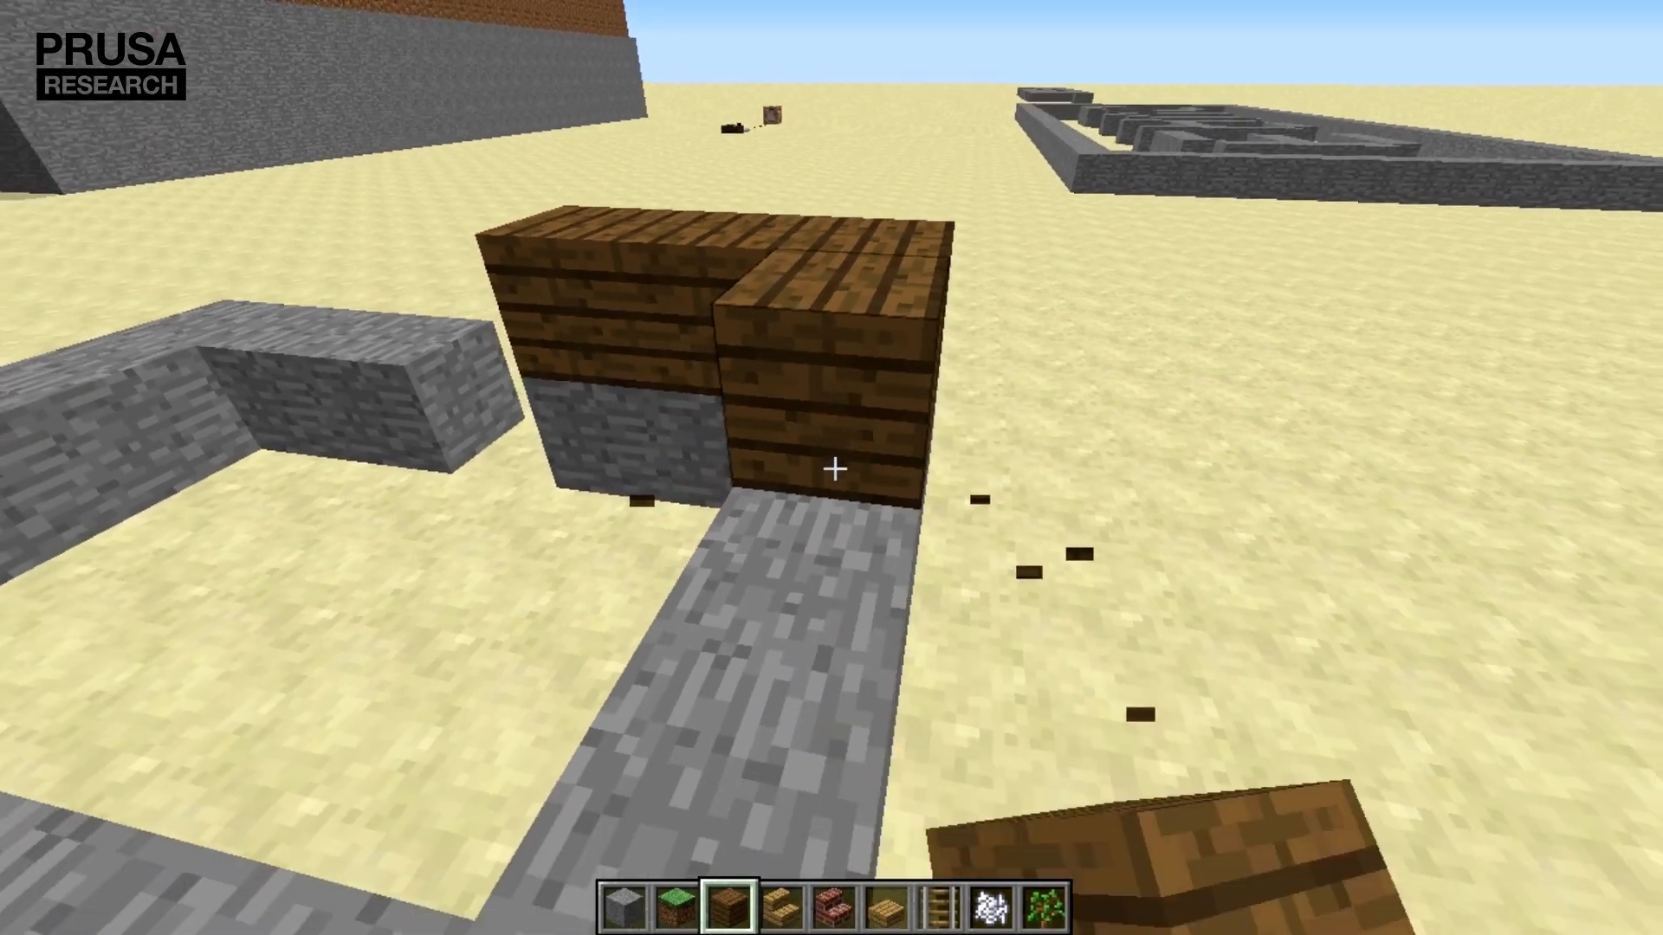
mouse_move(831, 467)
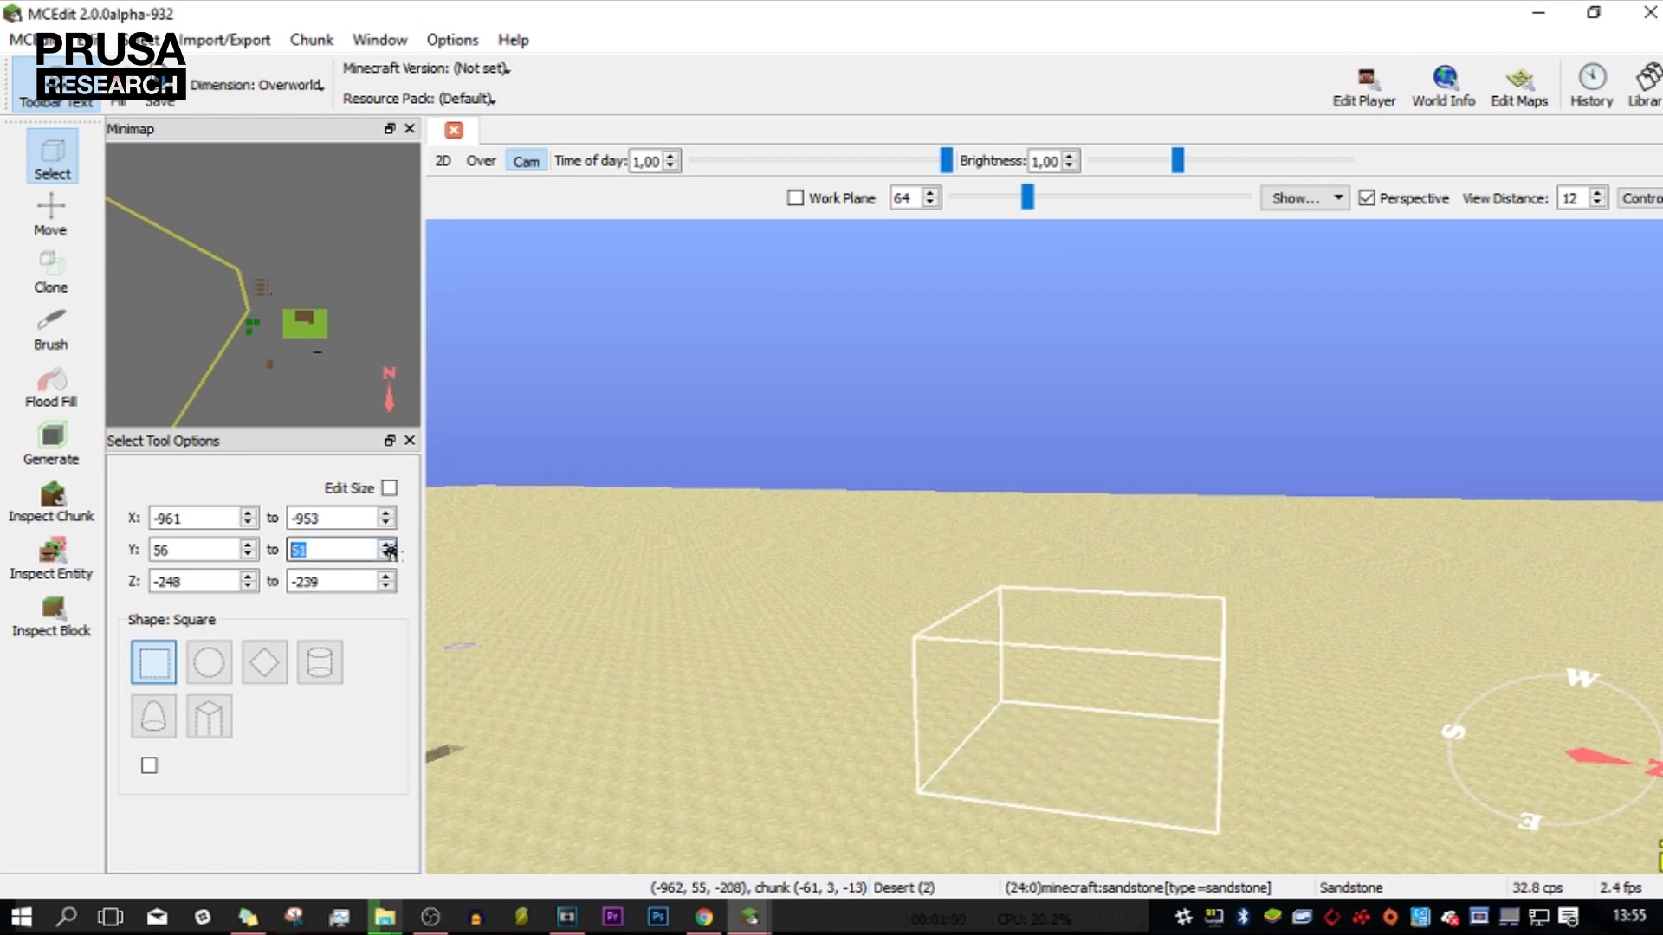
Set the selection box height and fill the region with Stone.
click(390, 542)
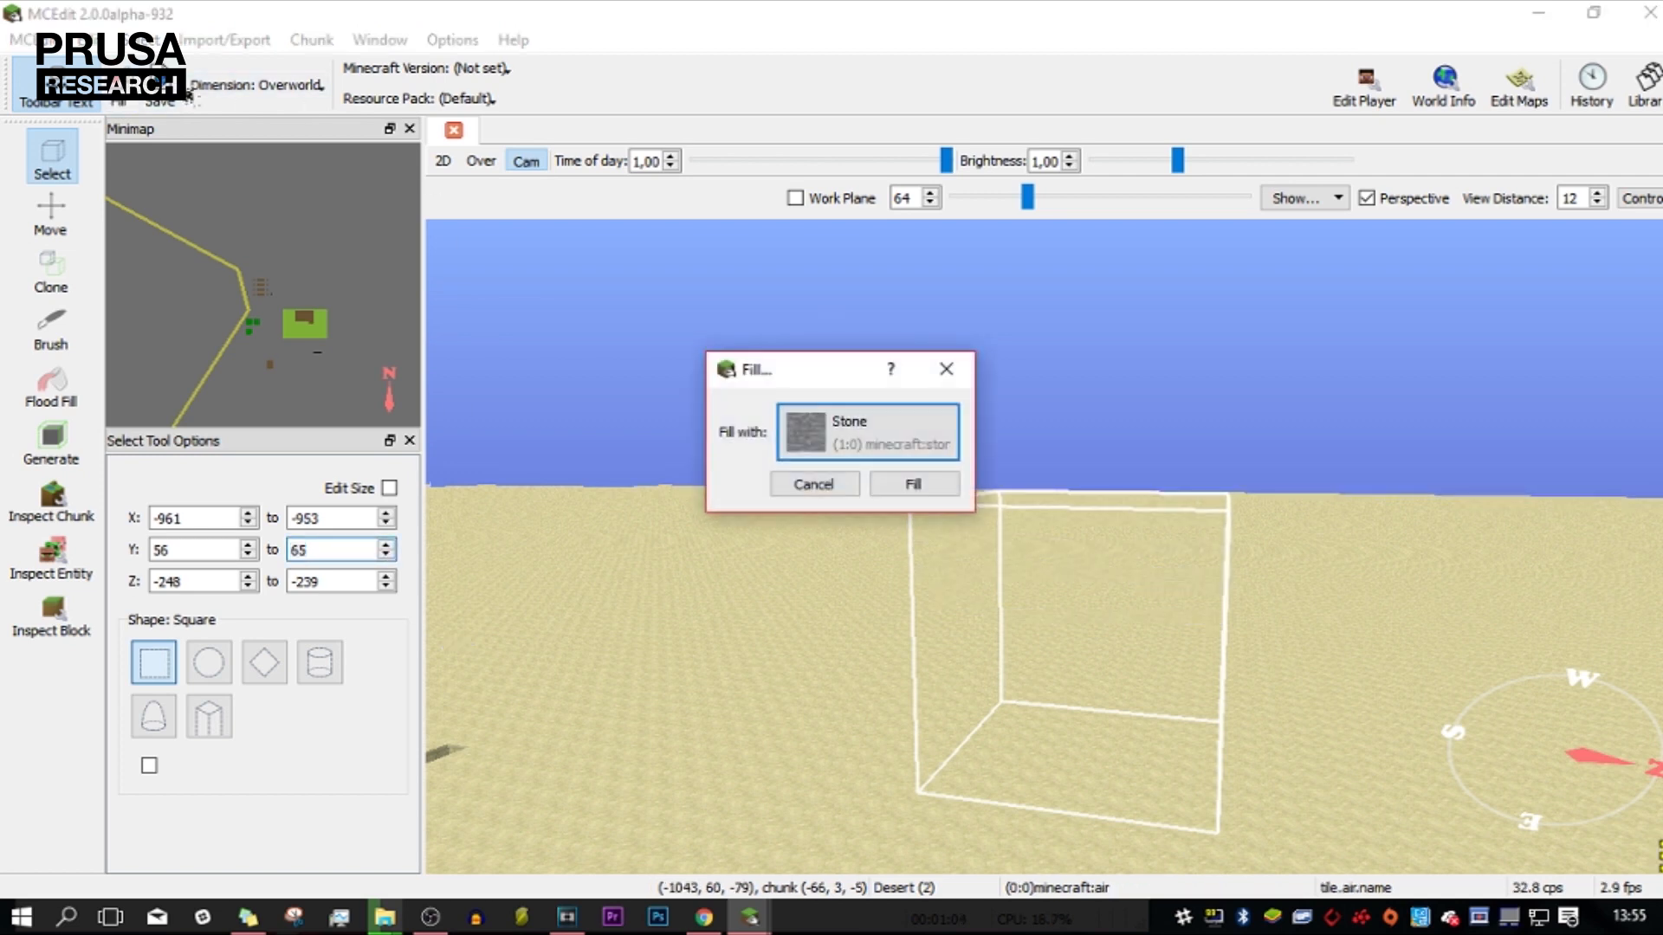
click(913, 483)
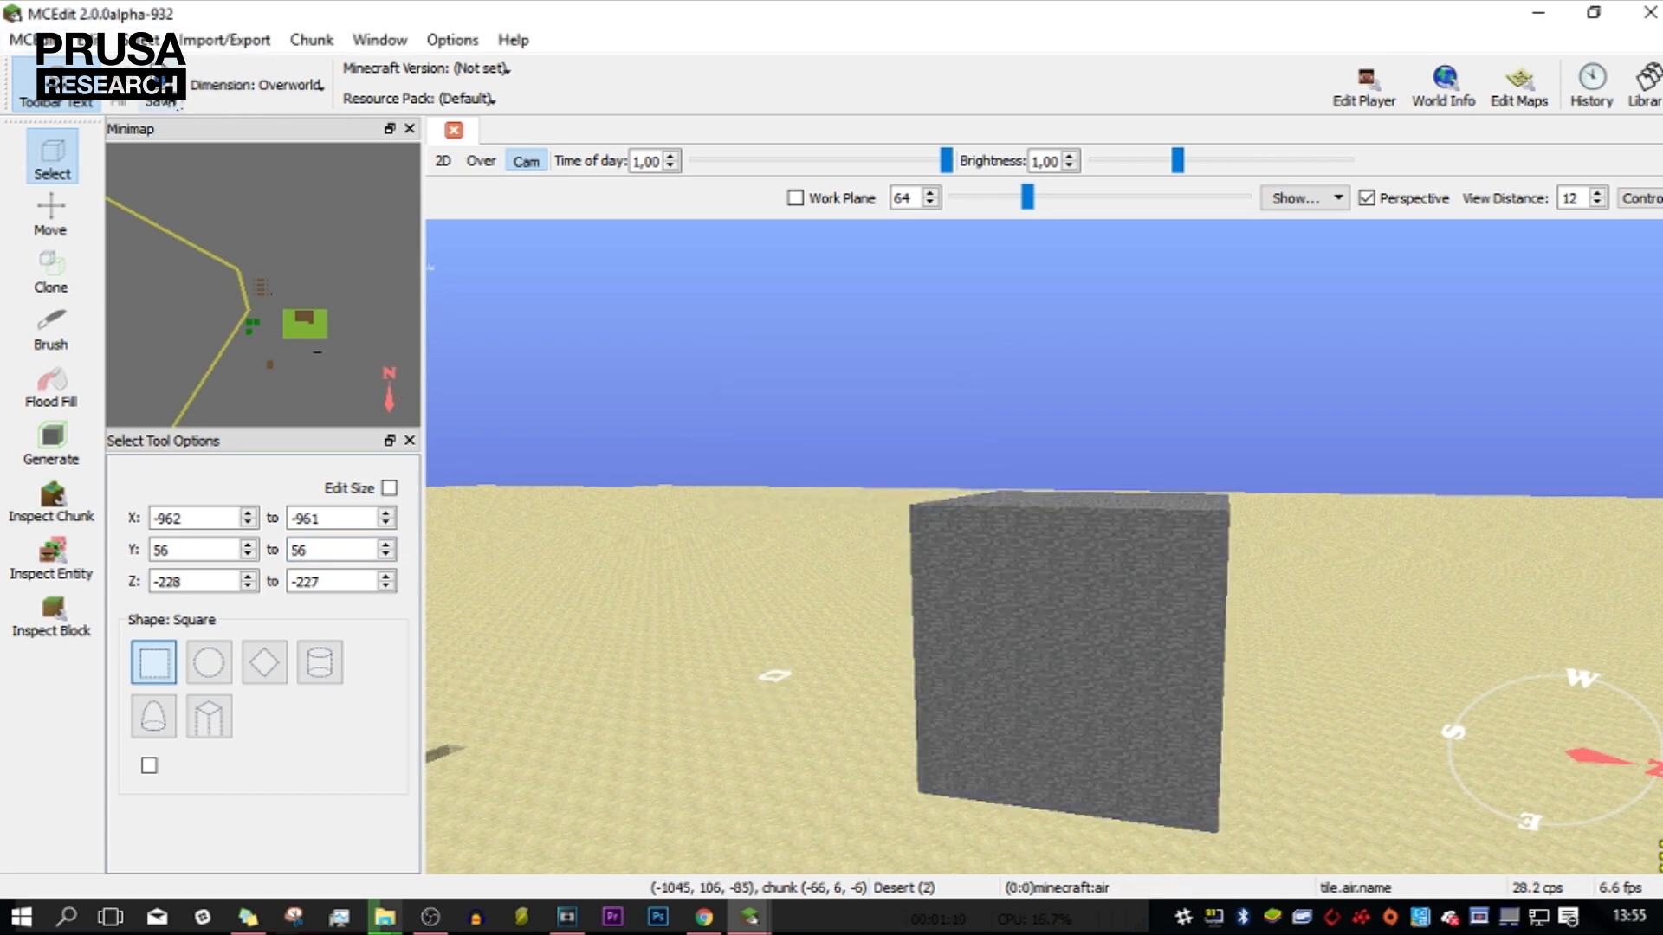
mouse_move(1027, 525)
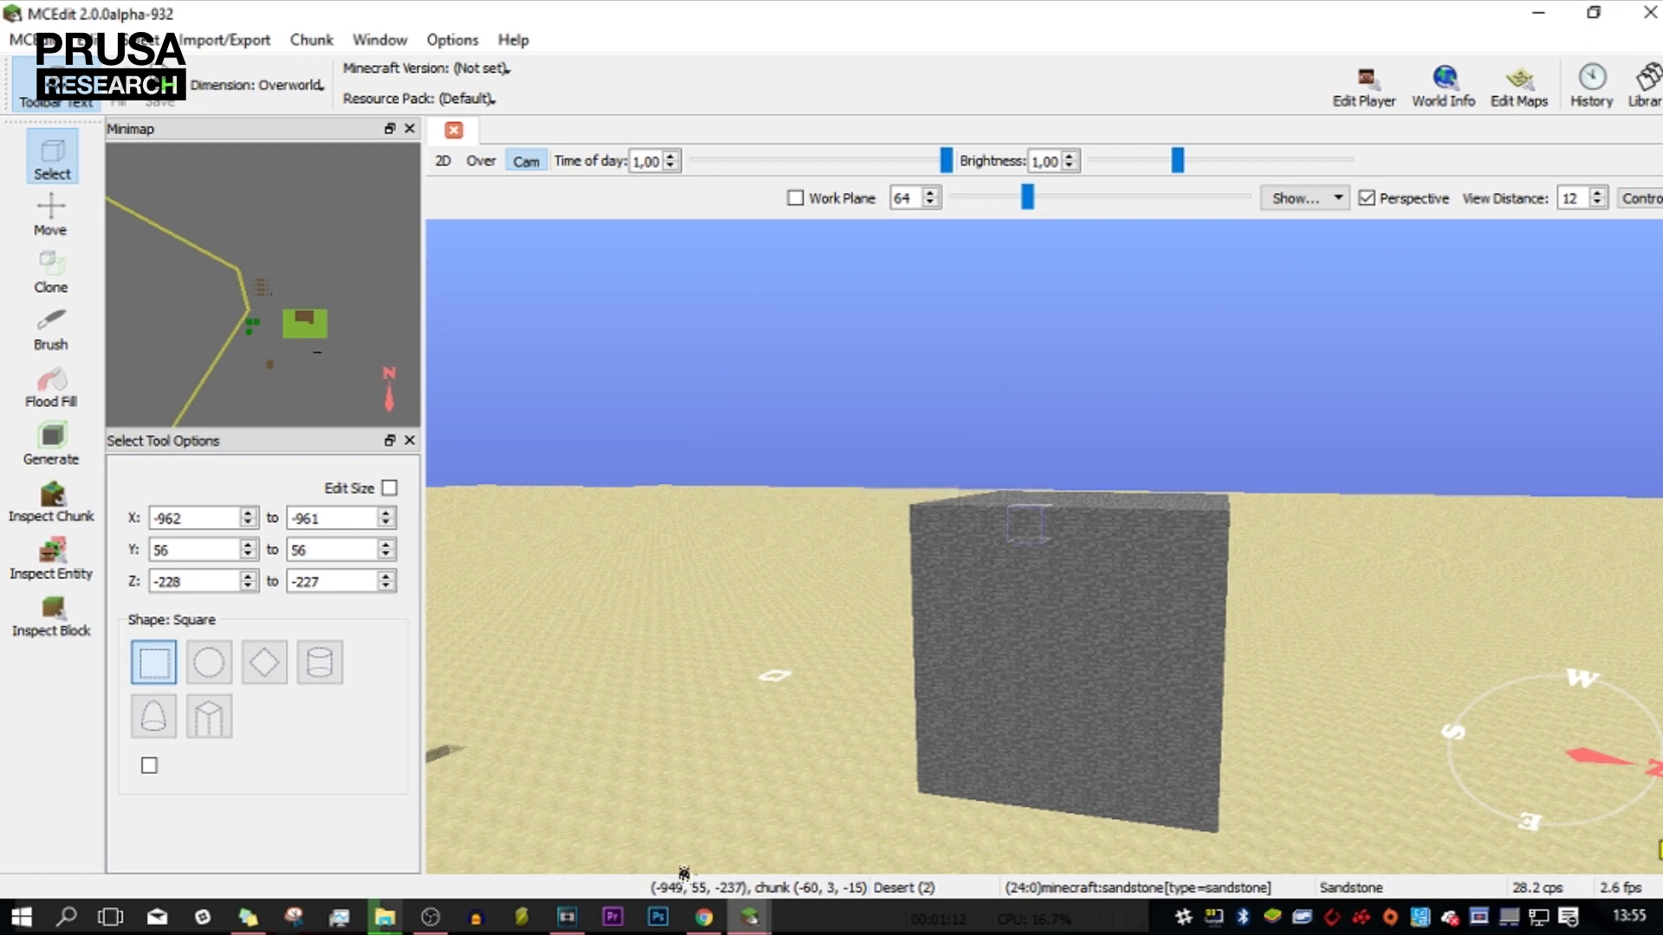
Use the MCEdit menus to commit the stone fill to the world.
click(225, 40)
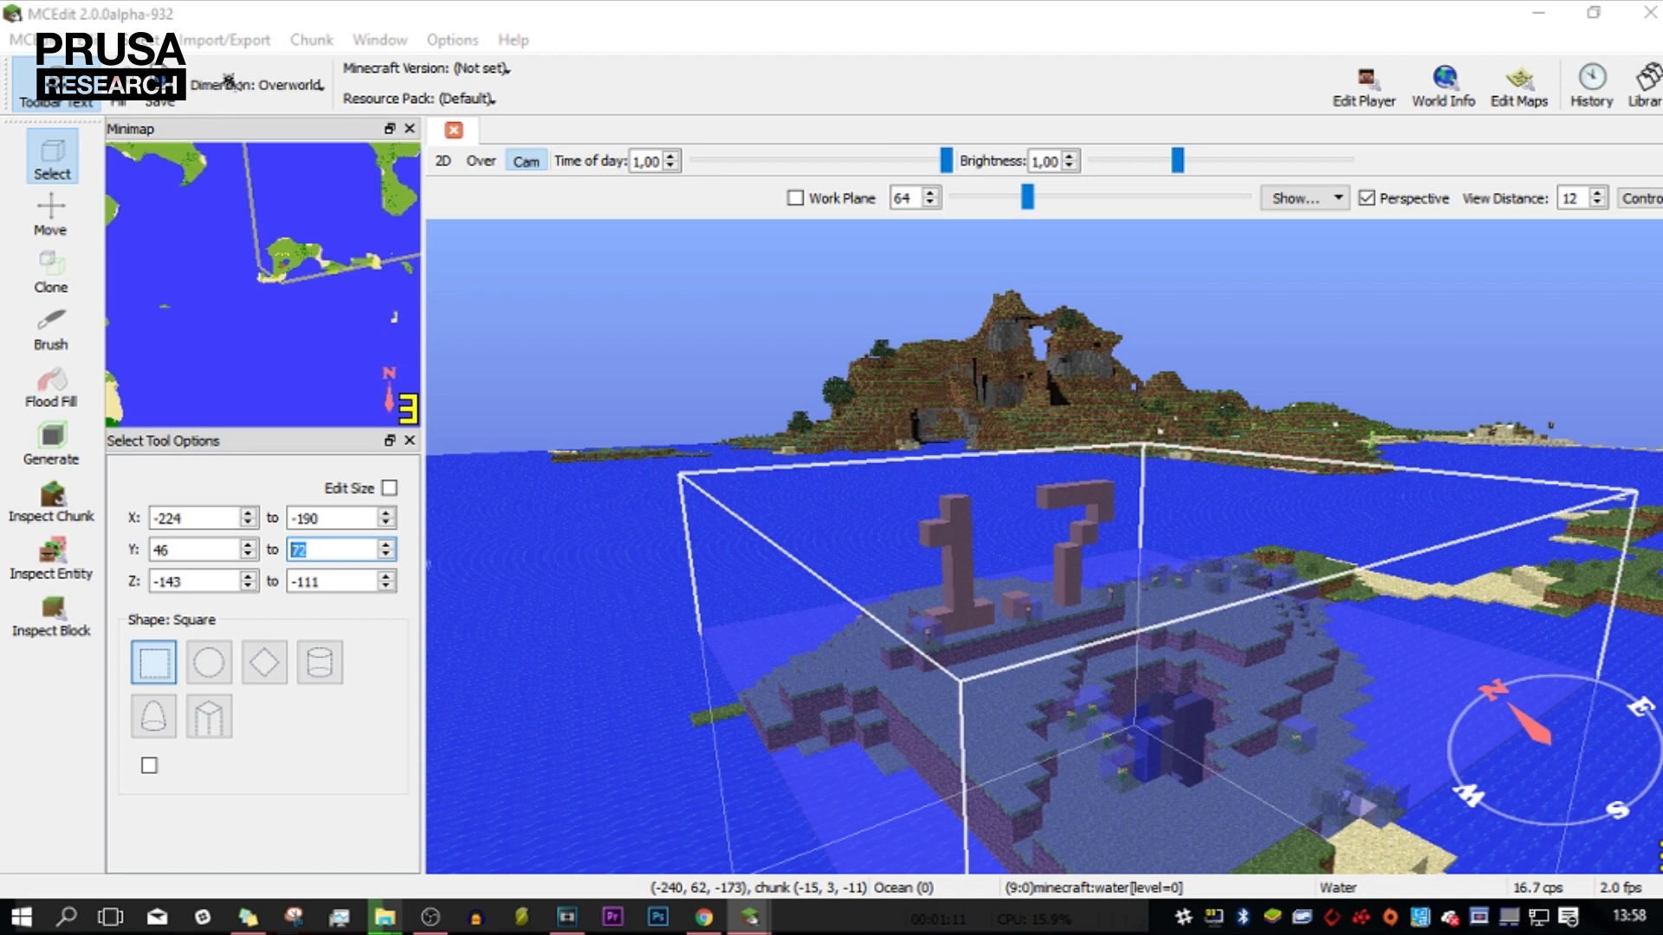
click(51, 215)
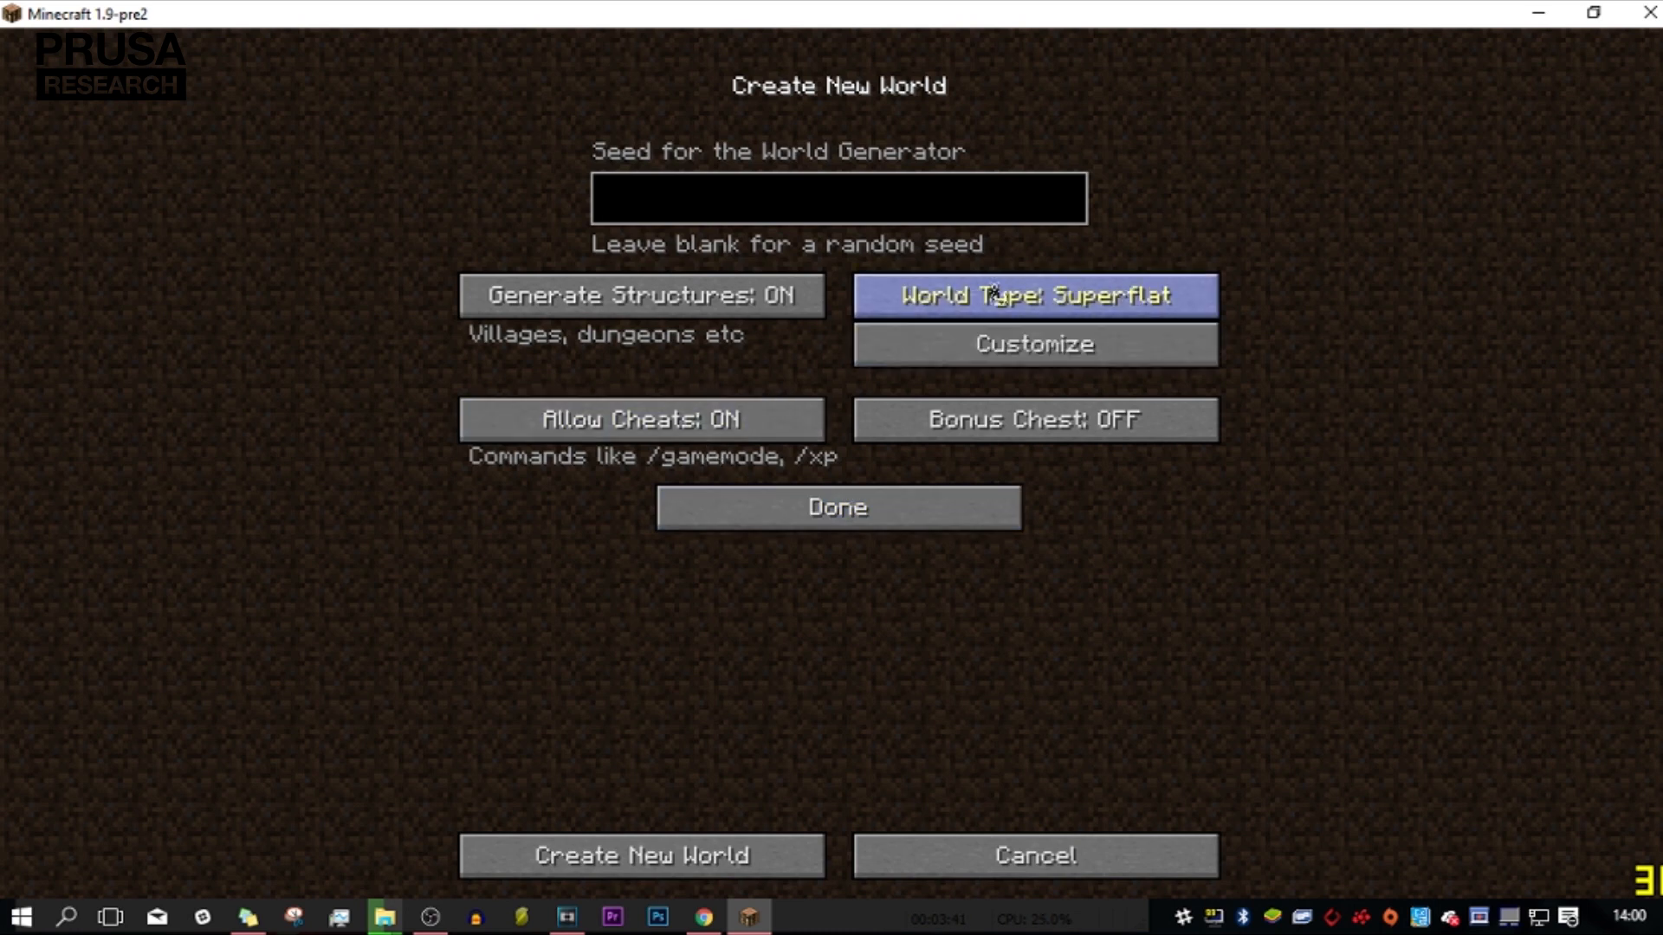
click(641, 856)
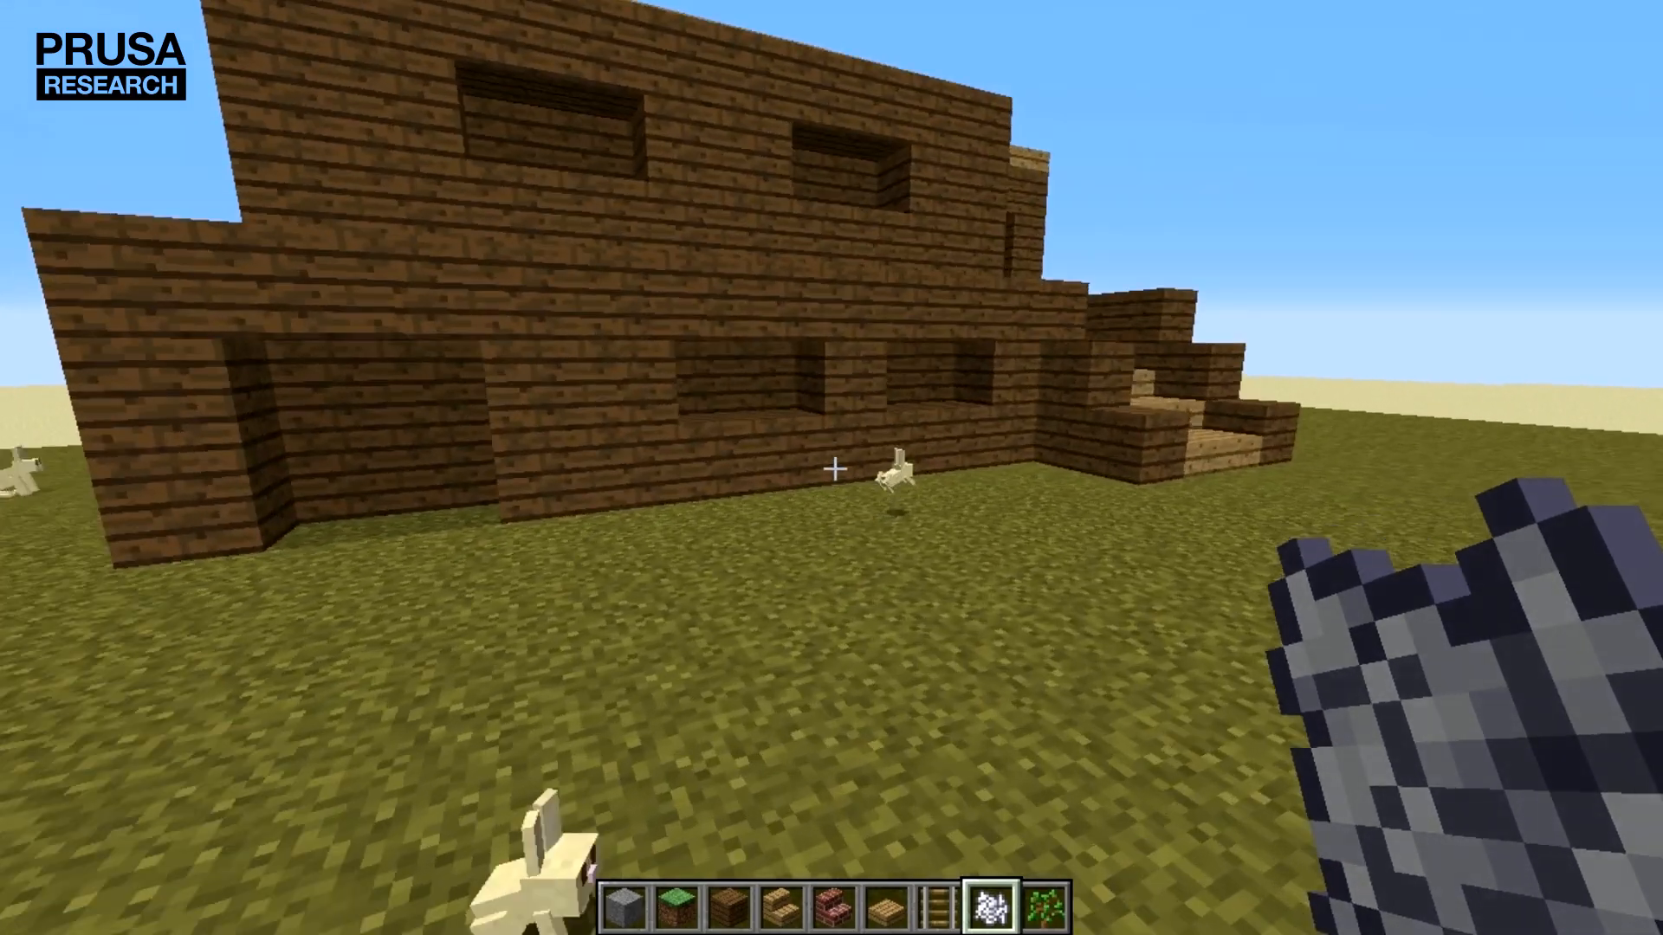
mouse_move(831, 467)
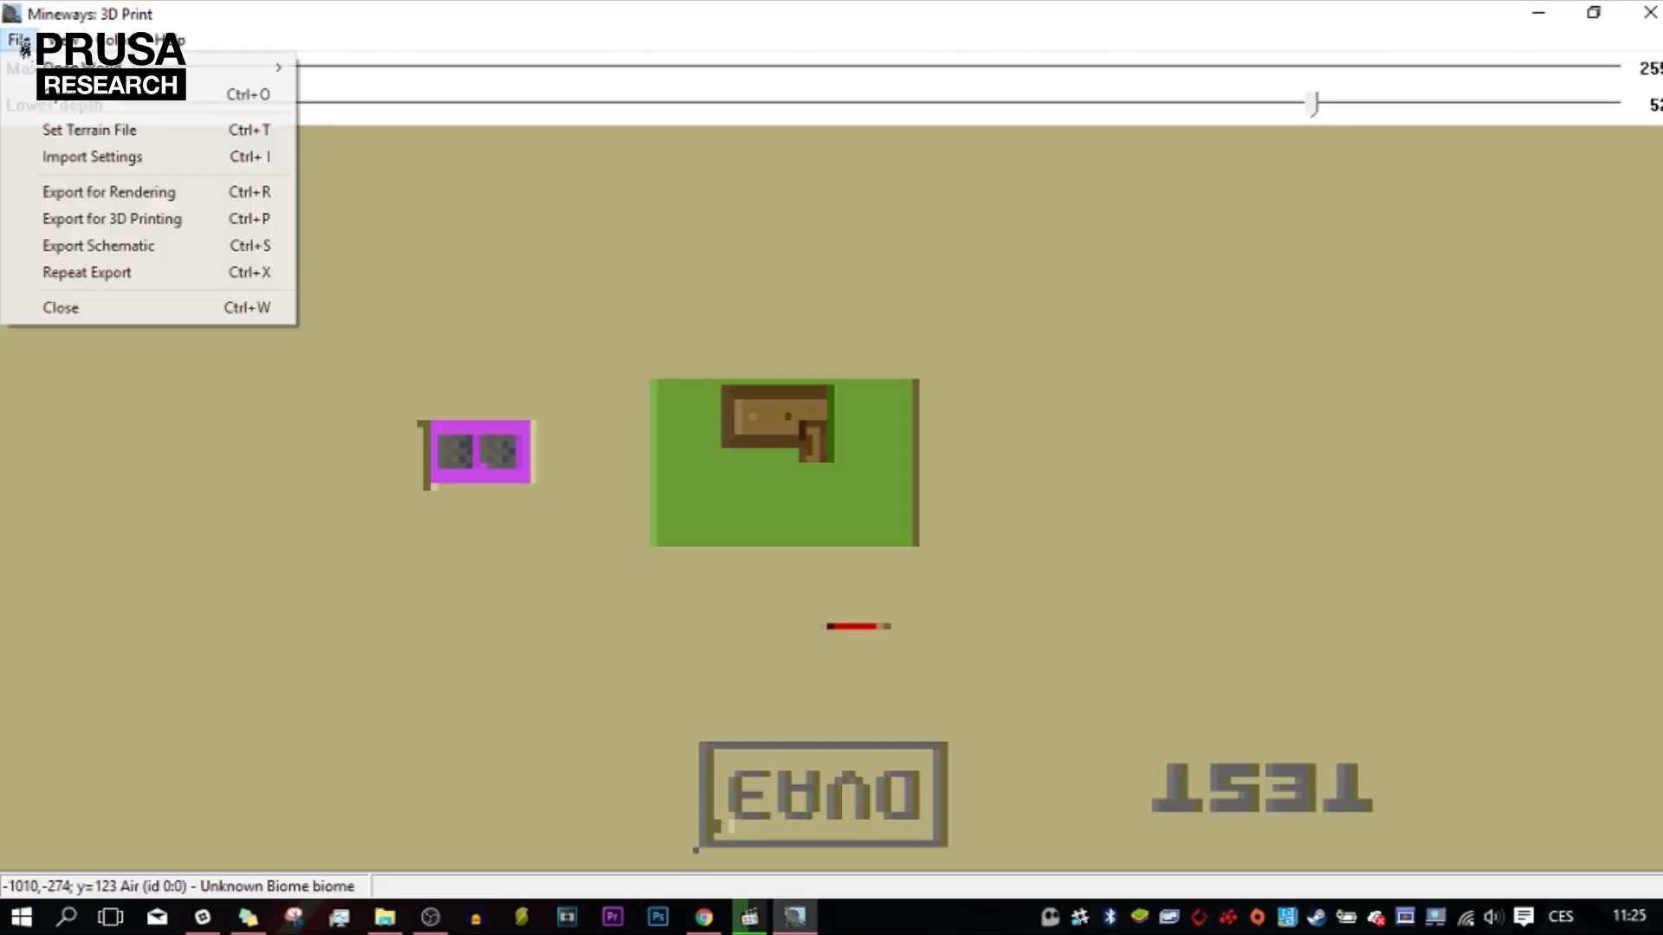
Export the cabin area for 3D printing as house_v3.stl.
click(110, 218)
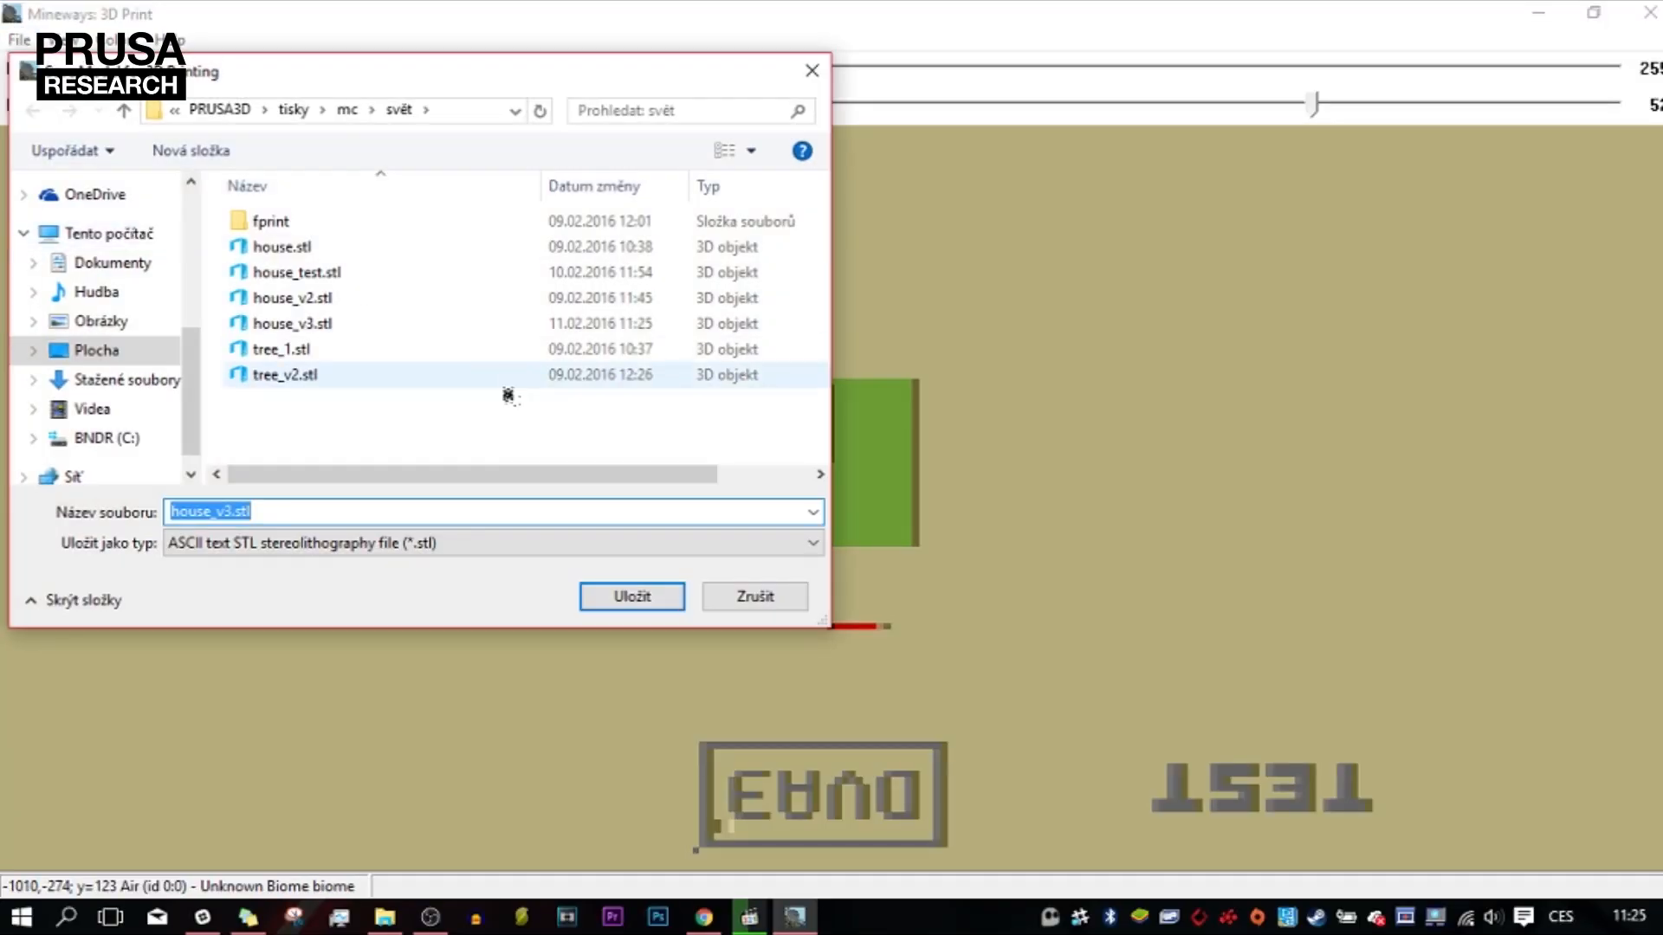
click(631, 596)
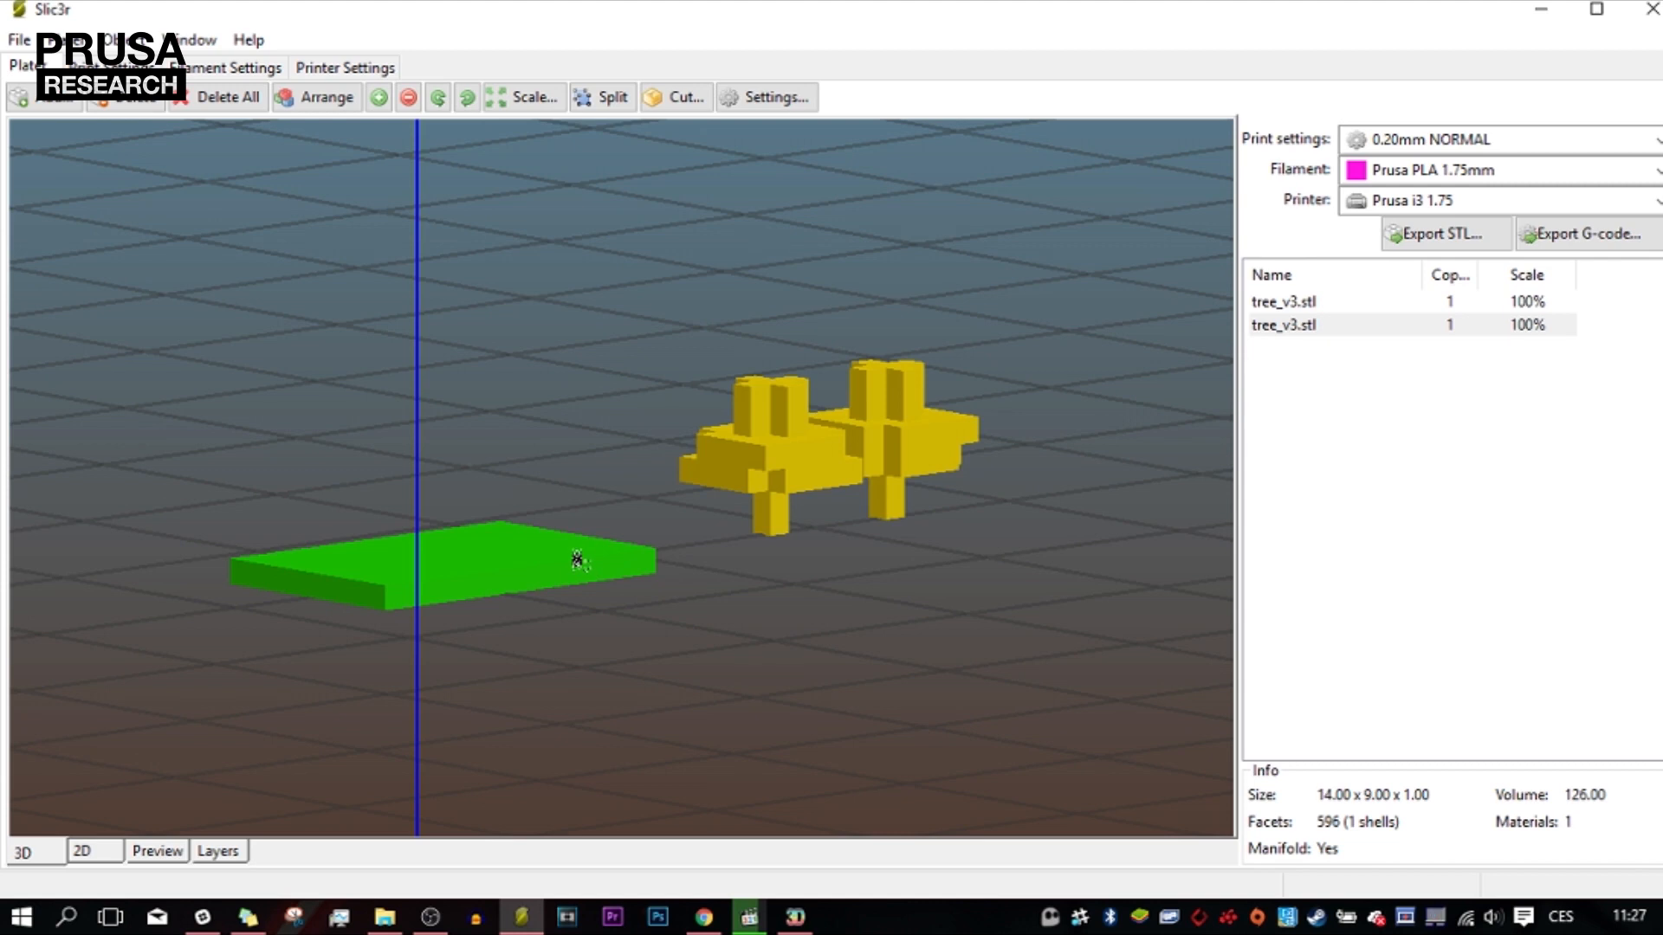
Review print settings, then select the spider model and bring up its Scale prompt.
click(125, 97)
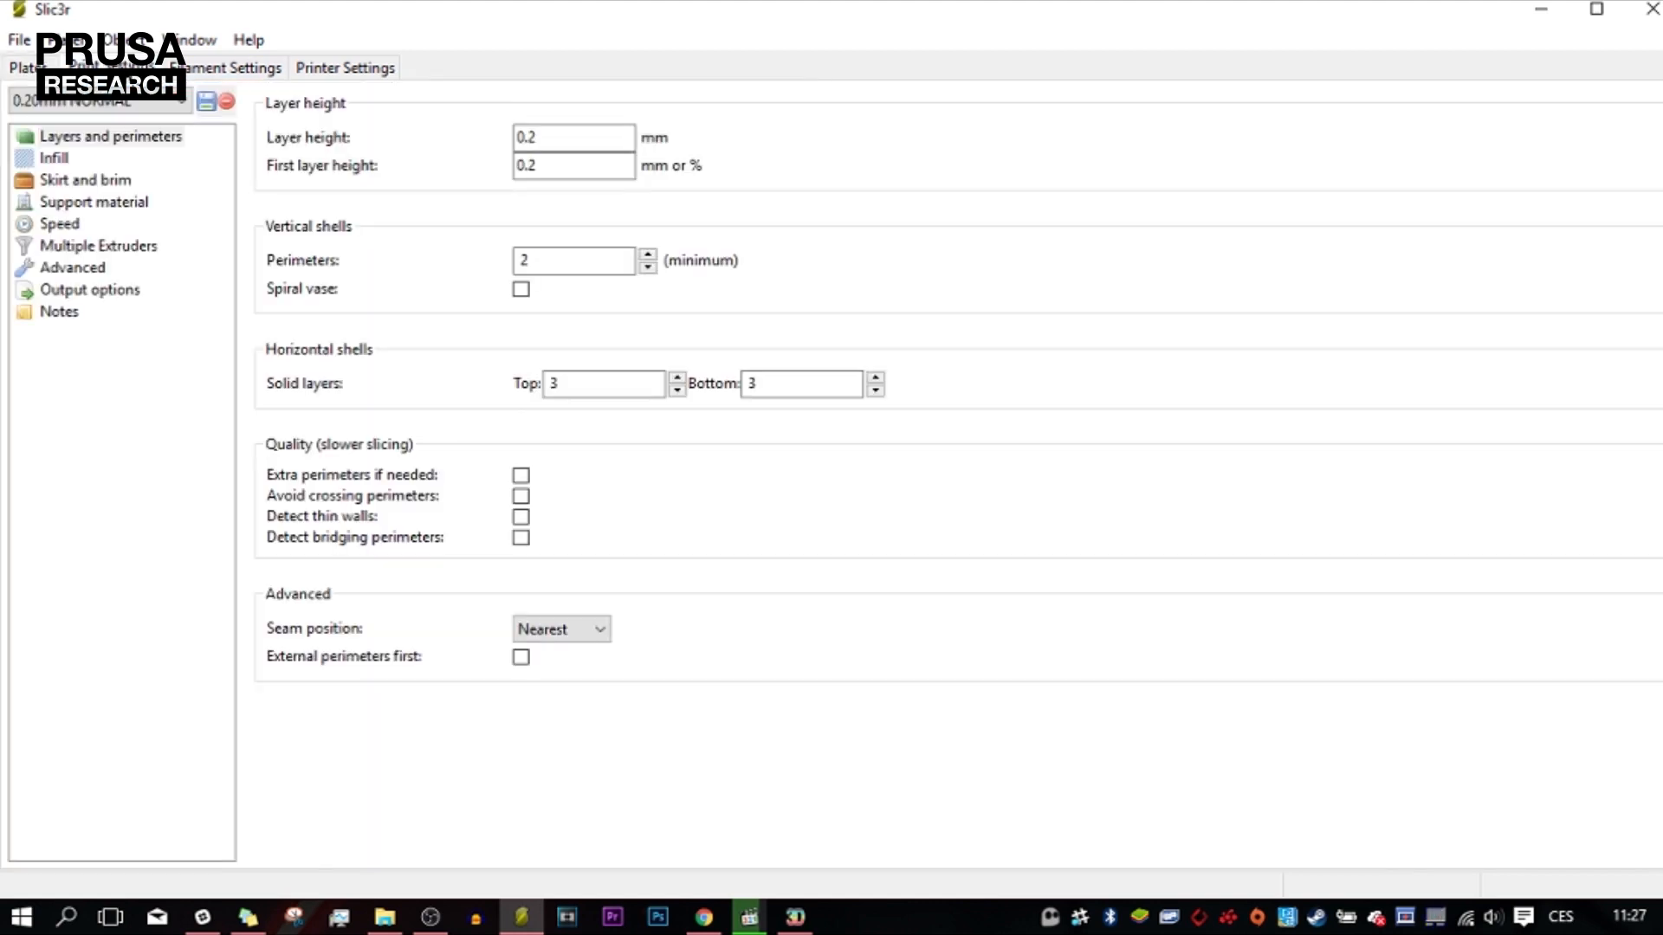
click(85, 179)
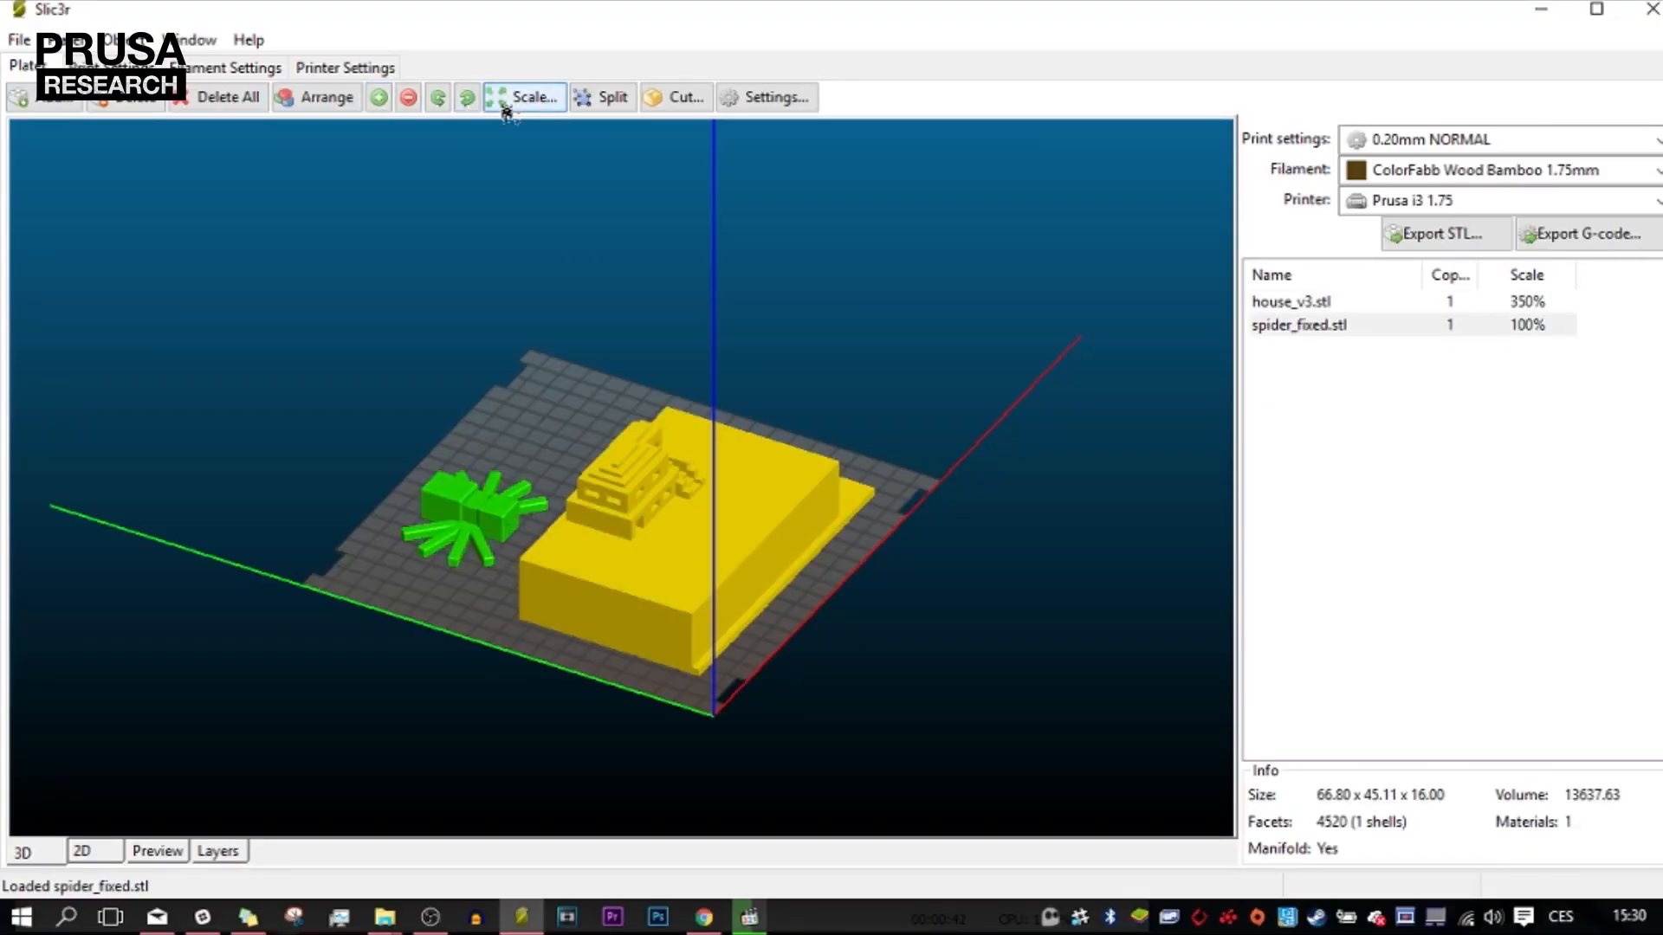
click(523, 97)
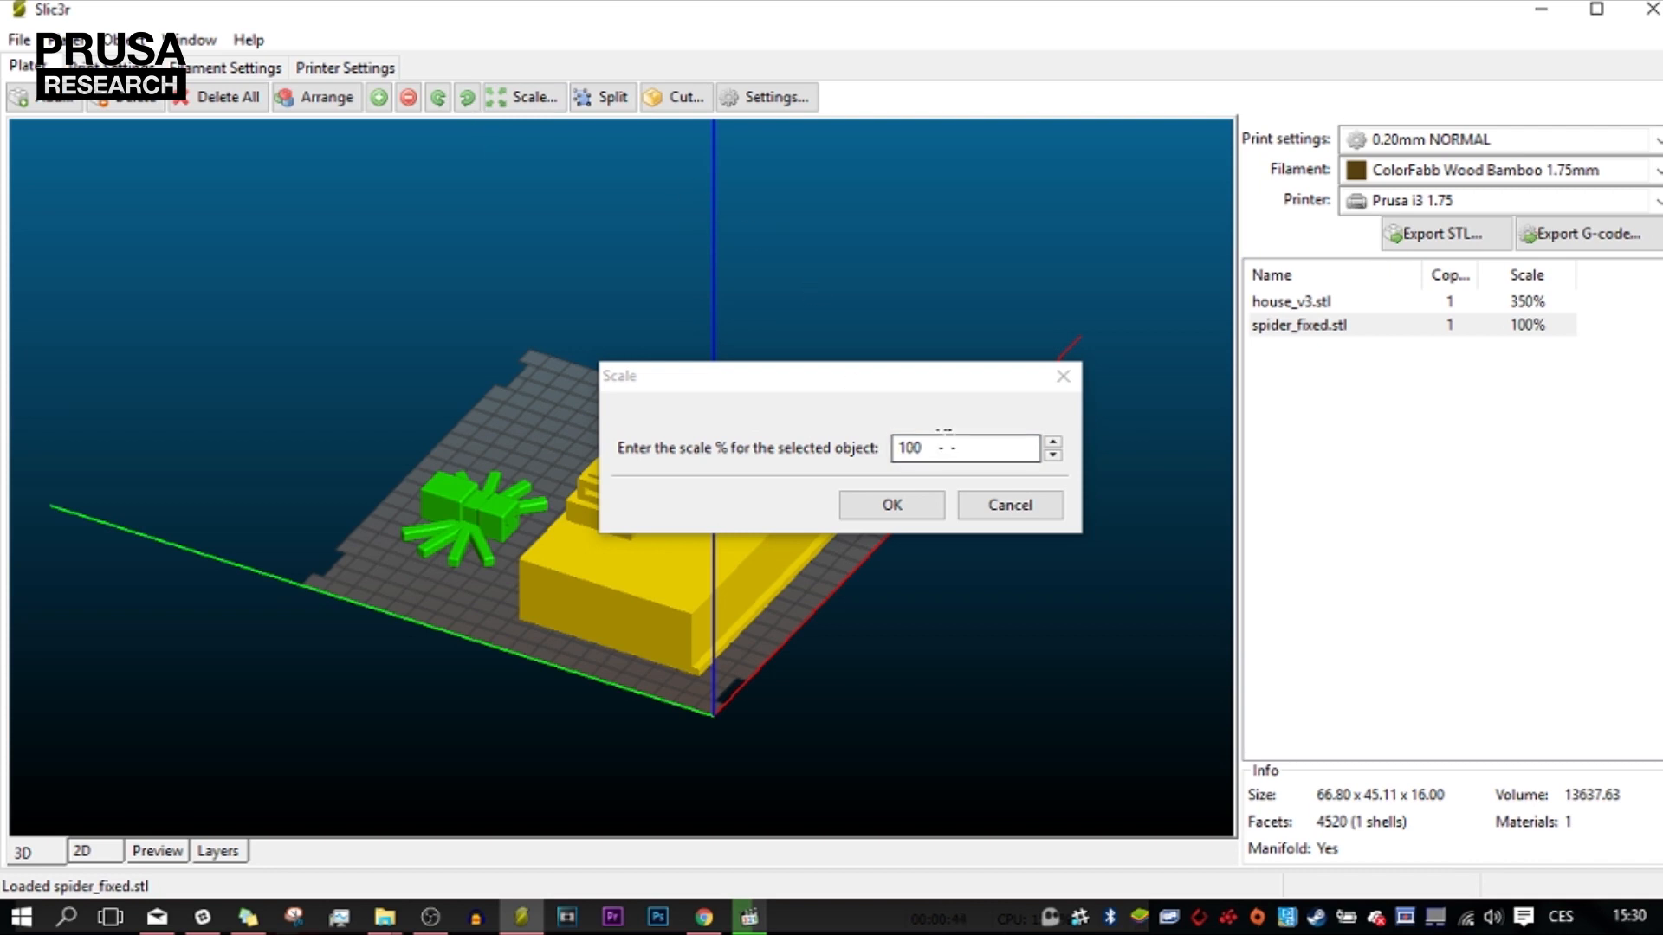